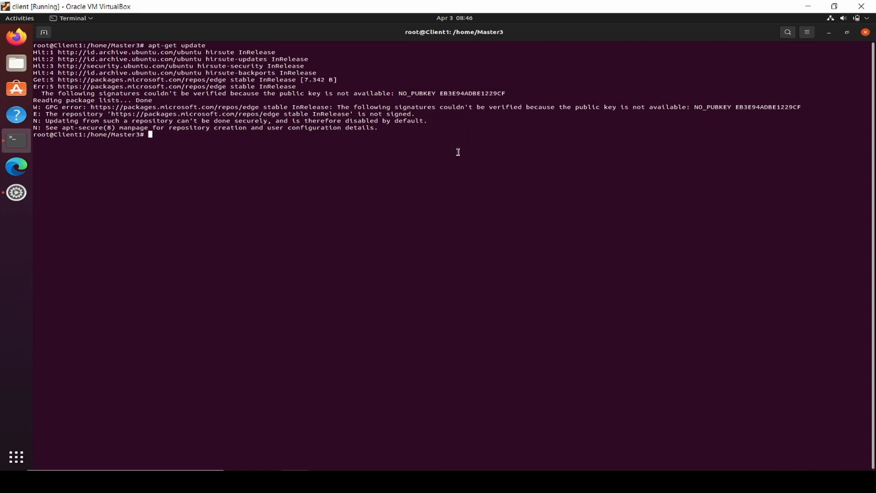
Run apt-get upgrade as root, bringing up 57 packages awaiting confirmation
type("apt-get")
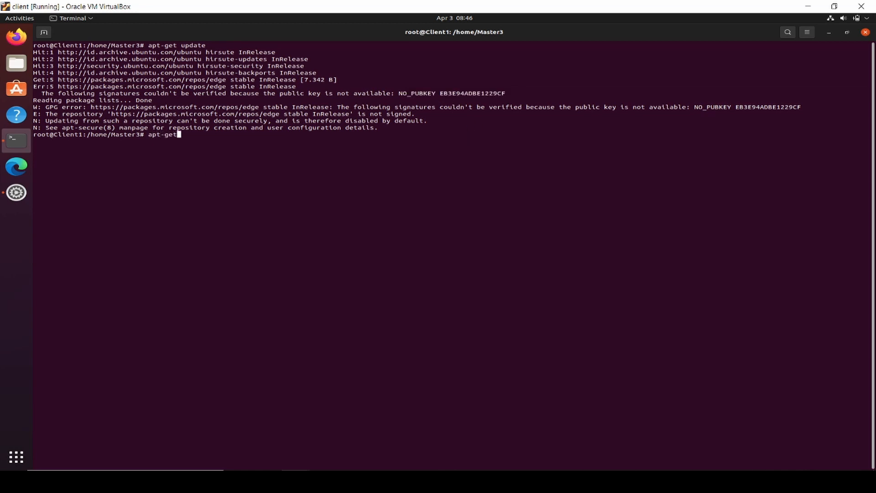
type("upgrade")
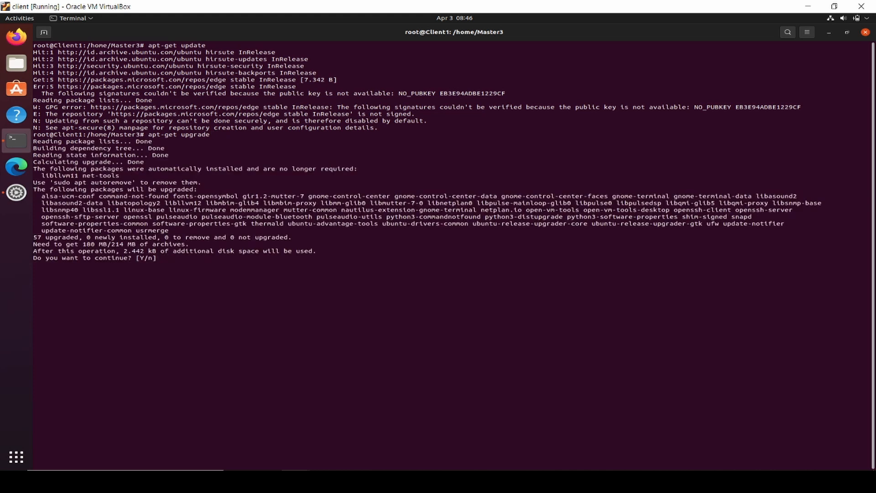
Confirm the 57-package upgrade with y and let installation finish
type("y")
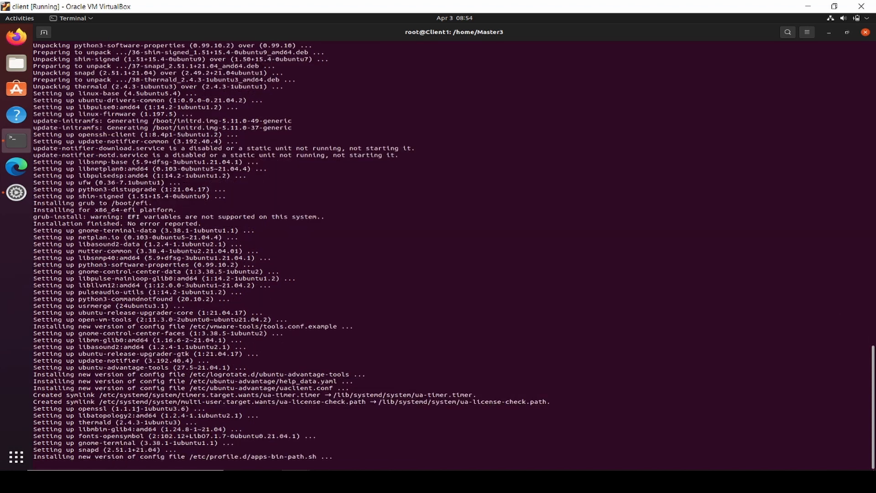
scroll("down", 3)
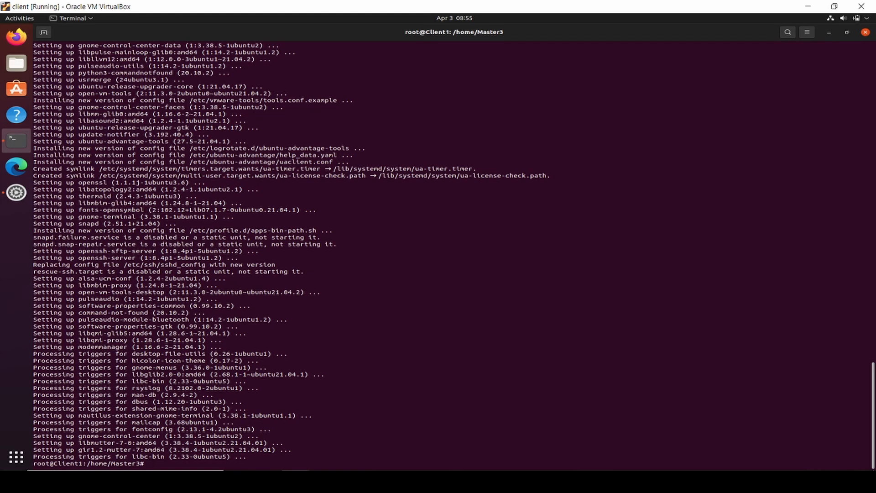
Refresh package lists with apt-get update, revealing the Edge NO_PUBKEY EB3E94ADBE1229CF error
type("apt-get update")
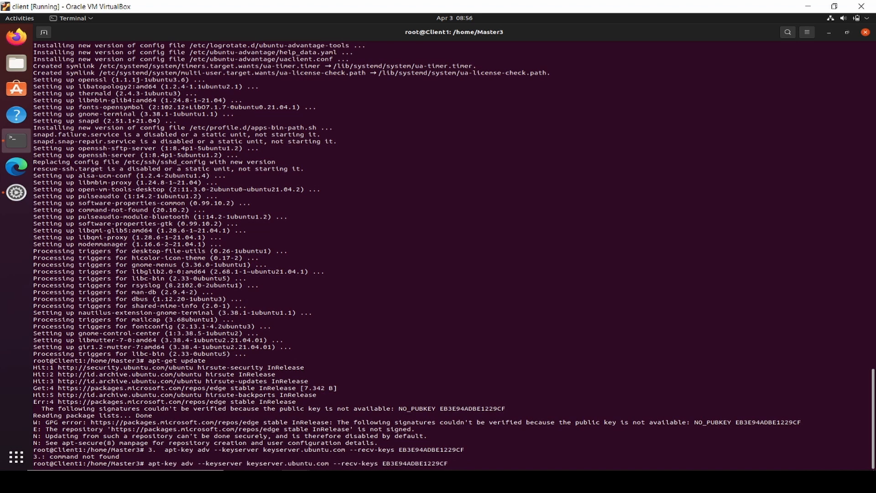
Import Microsoft signing key EB3E94ADBE1229CF from keyserver.ubuntu.com via apt-key adv
key("Return")
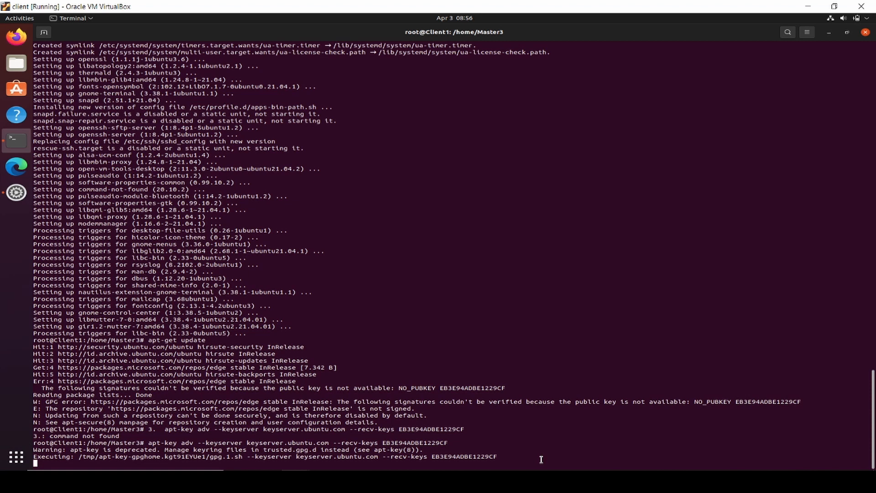
key("Return")
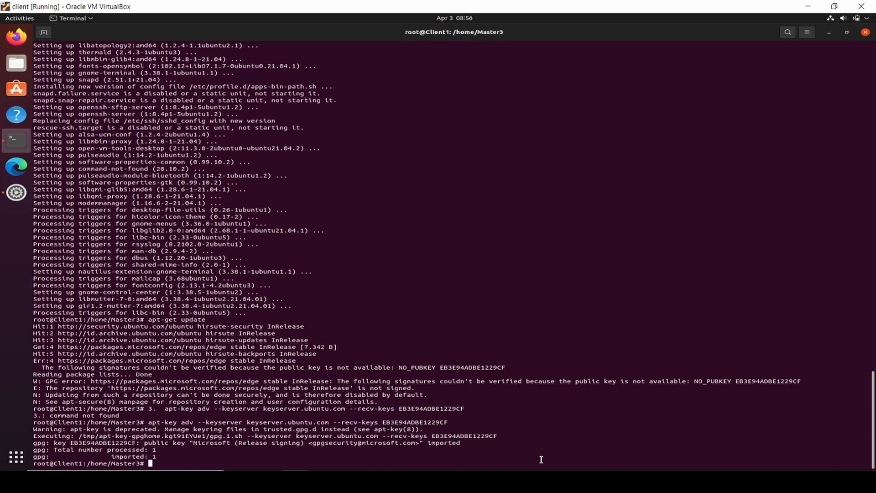